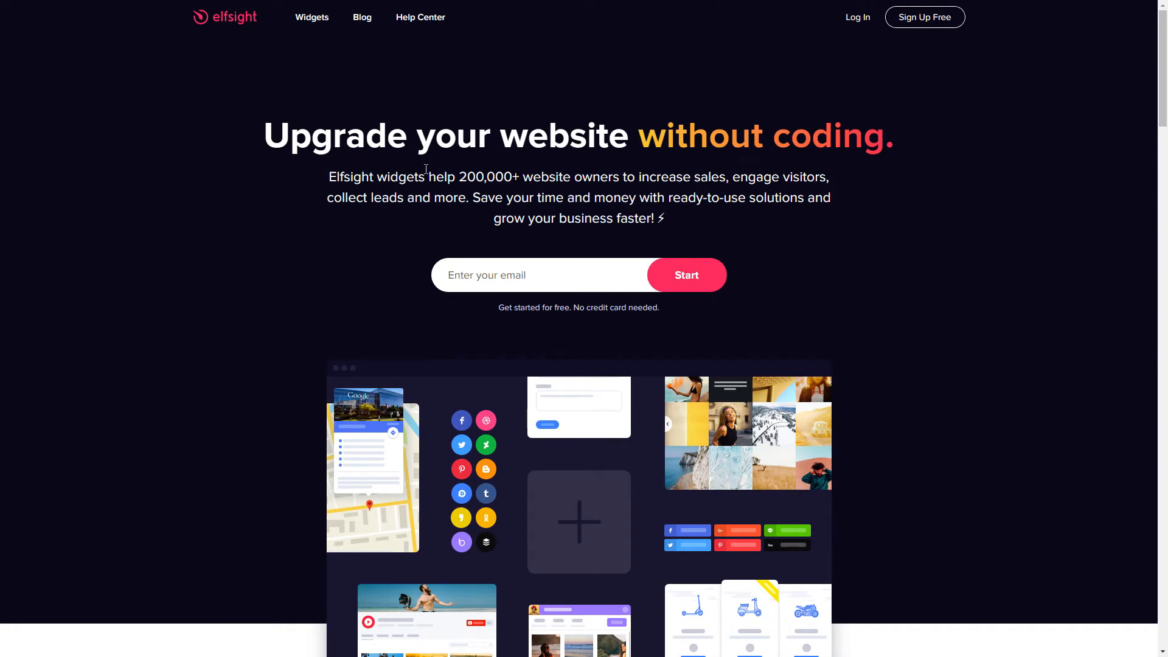
# Reach the Testimonials Slider widget page from the Widgets catalogue under Reviews.
pyautogui.click(311, 17)
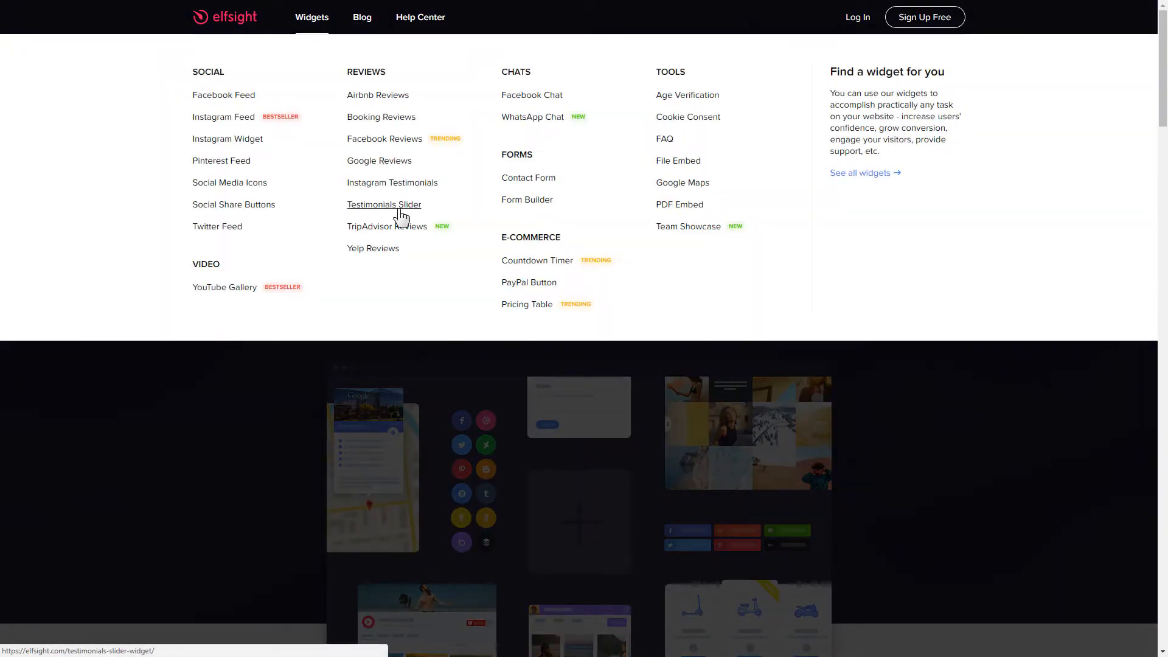
pyautogui.click(384, 205)
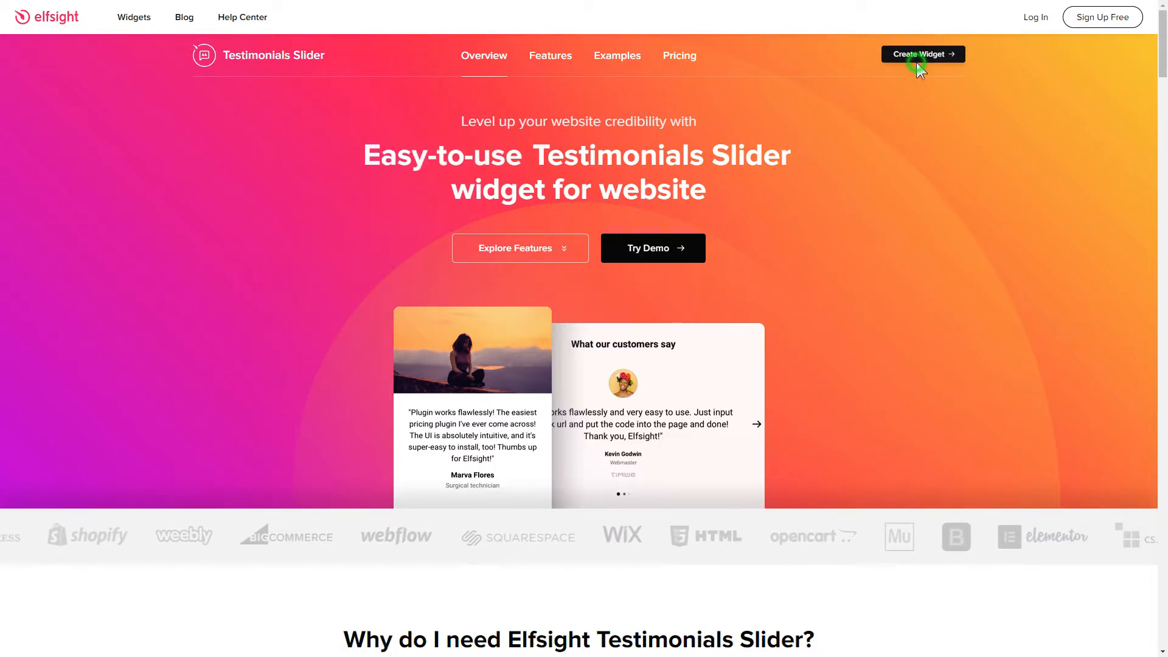
# Create a widget, preview the Cards template, then continue with the Slider template.
pyautogui.click(923, 54)
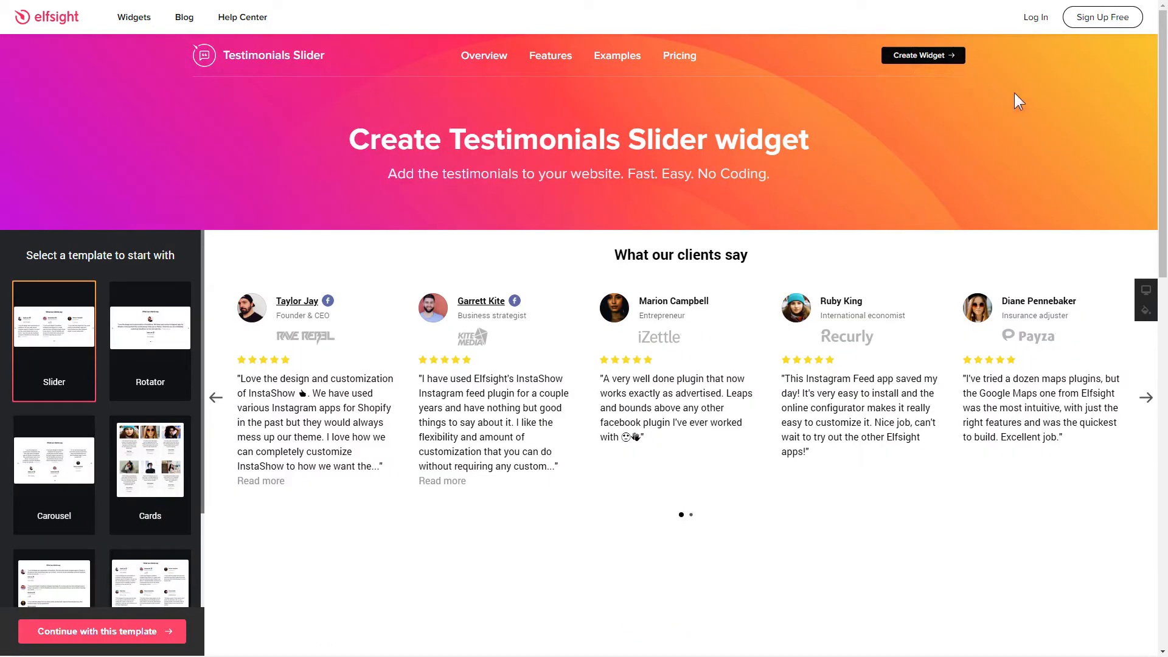
pyautogui.scroll(-3)
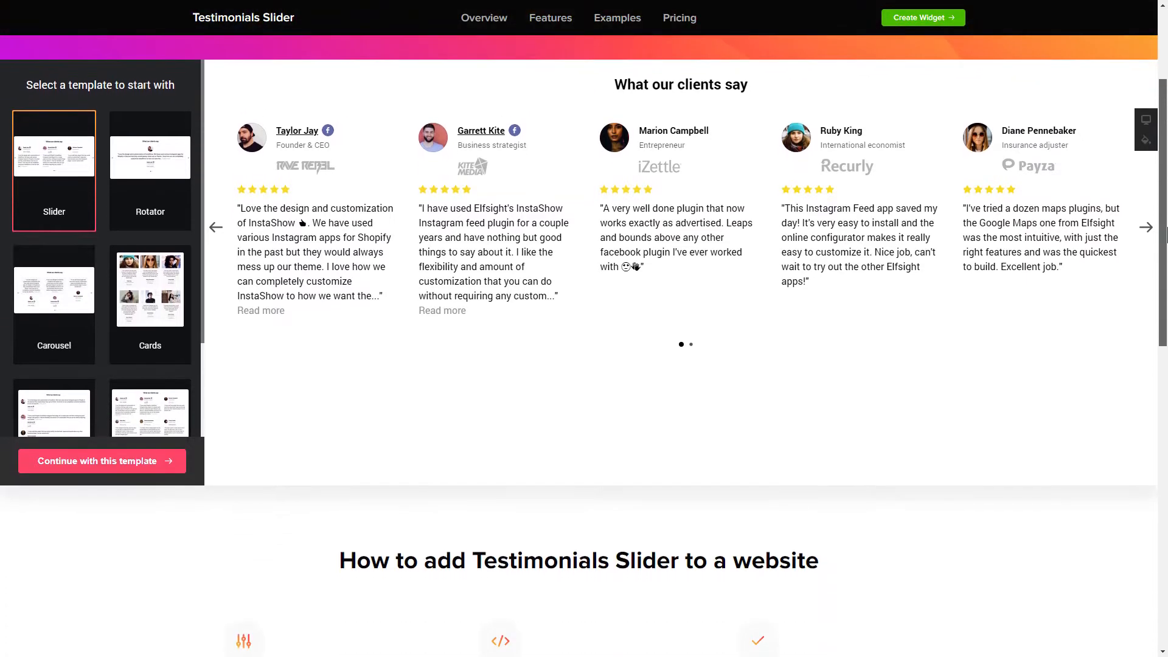
pyautogui.click(53, 305)
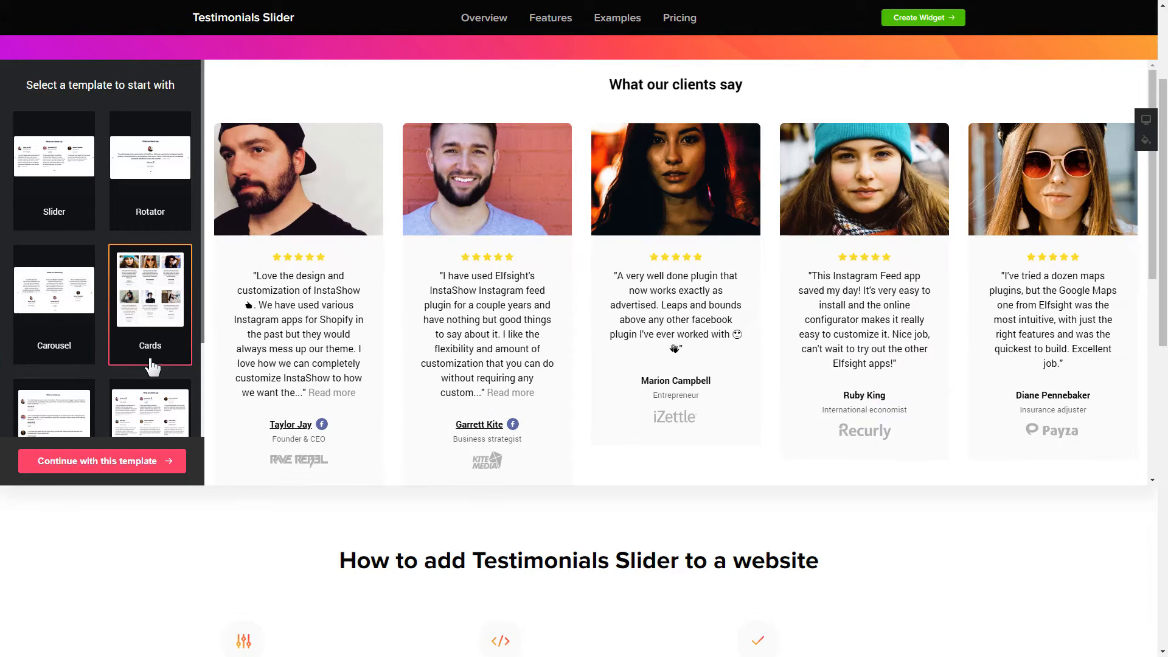
pyautogui.click(53, 162)
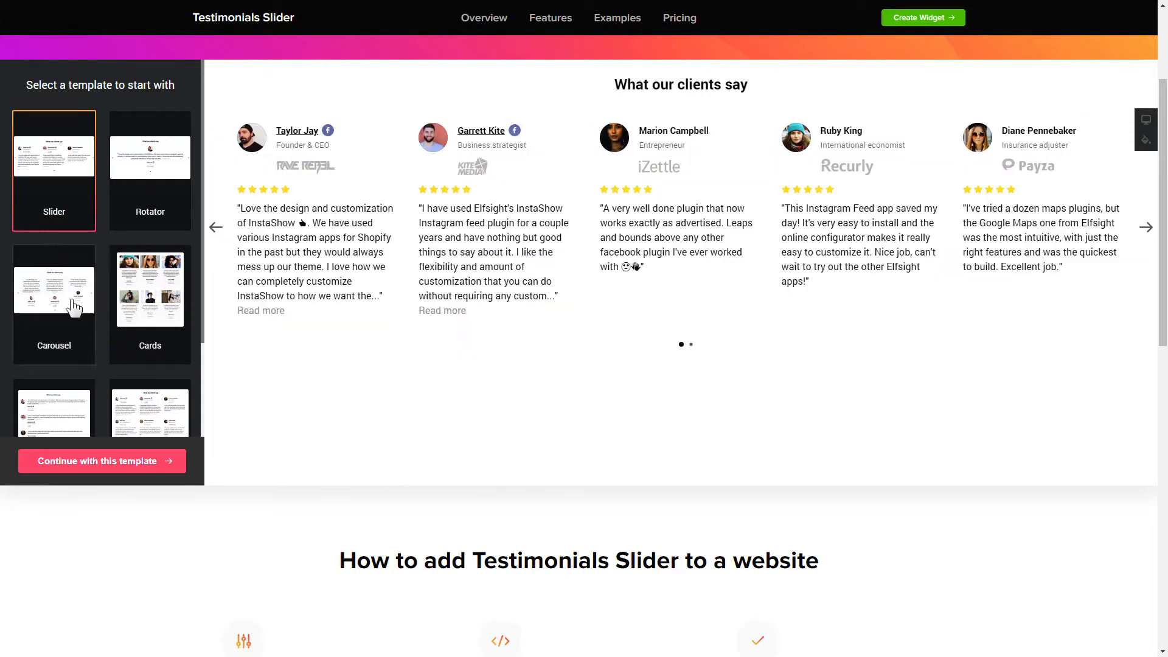
pyautogui.click(102, 461)
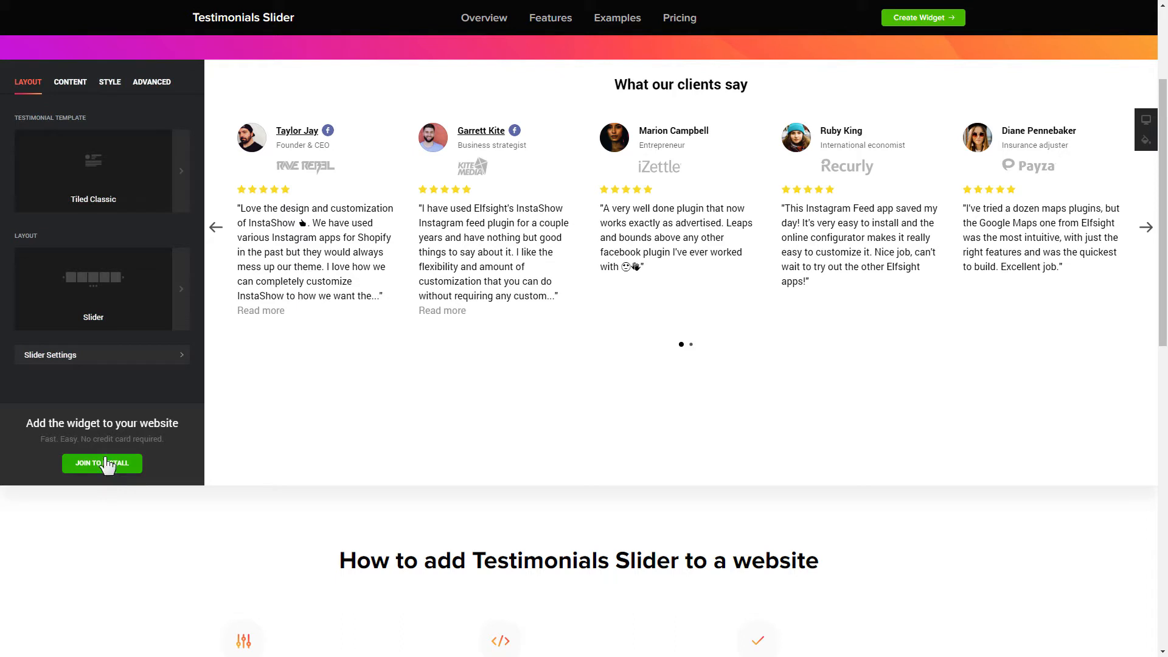
pyautogui.click(70, 82)
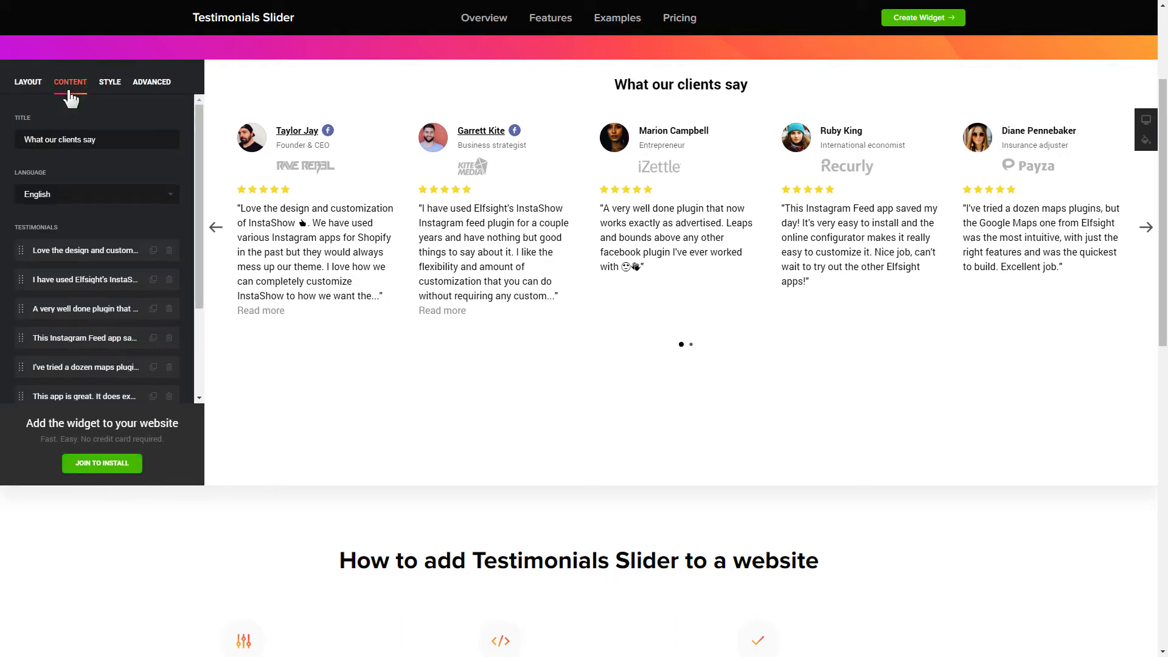
pyautogui.moveTo(134, 256)
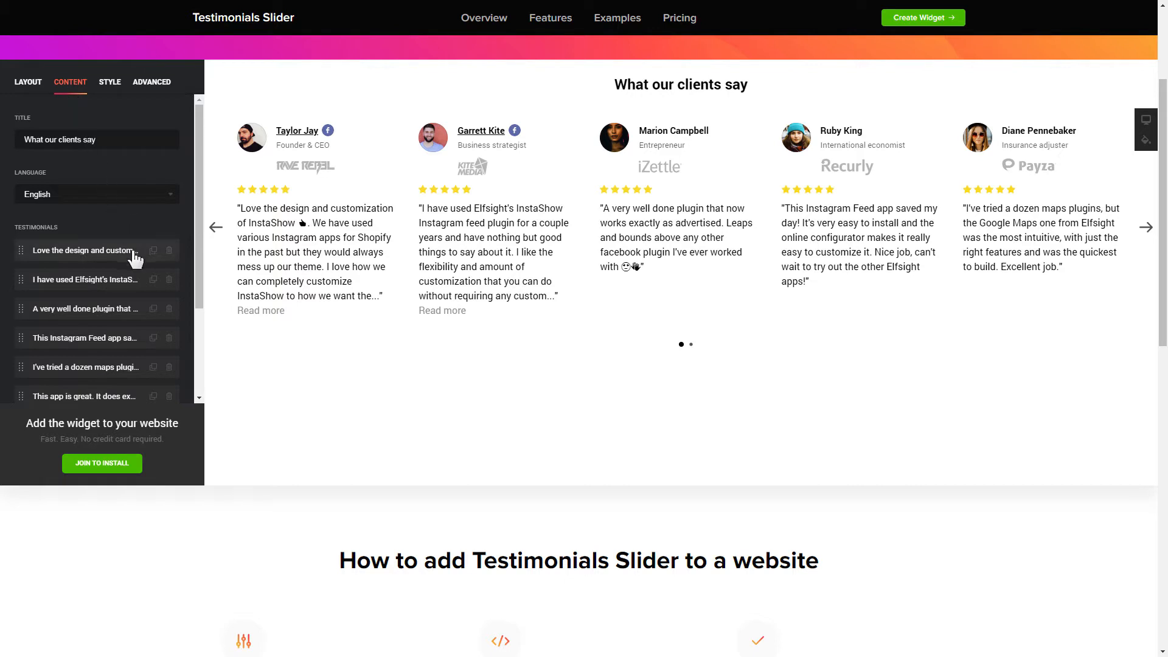
pyautogui.click(83, 250)
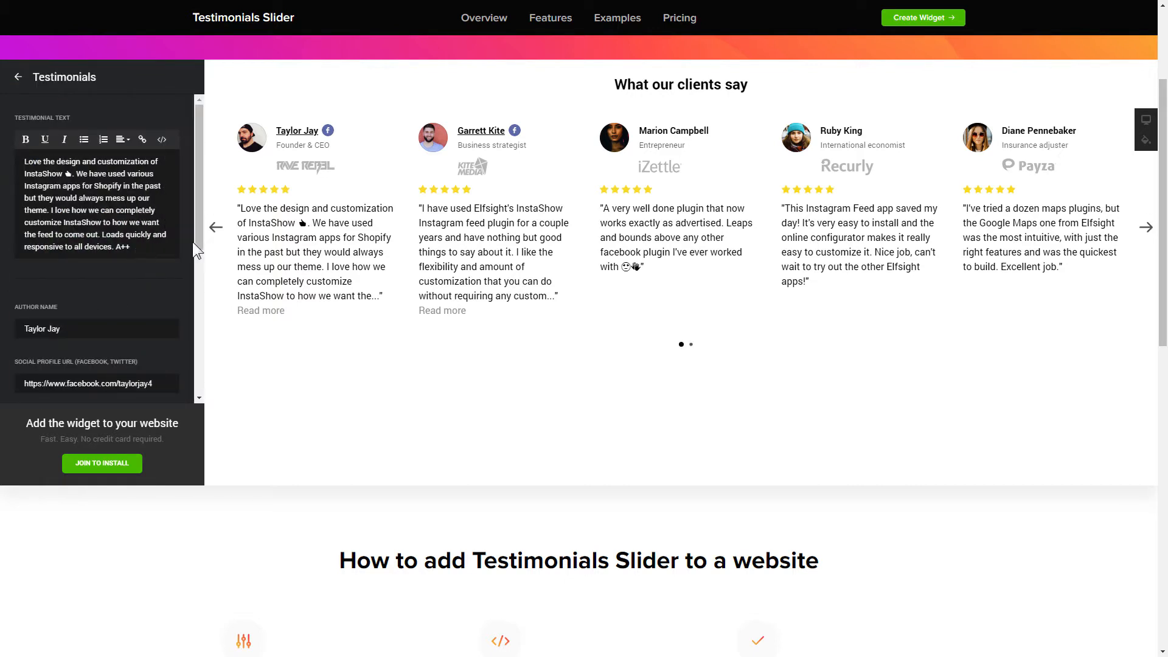
pyautogui.scroll(-3)
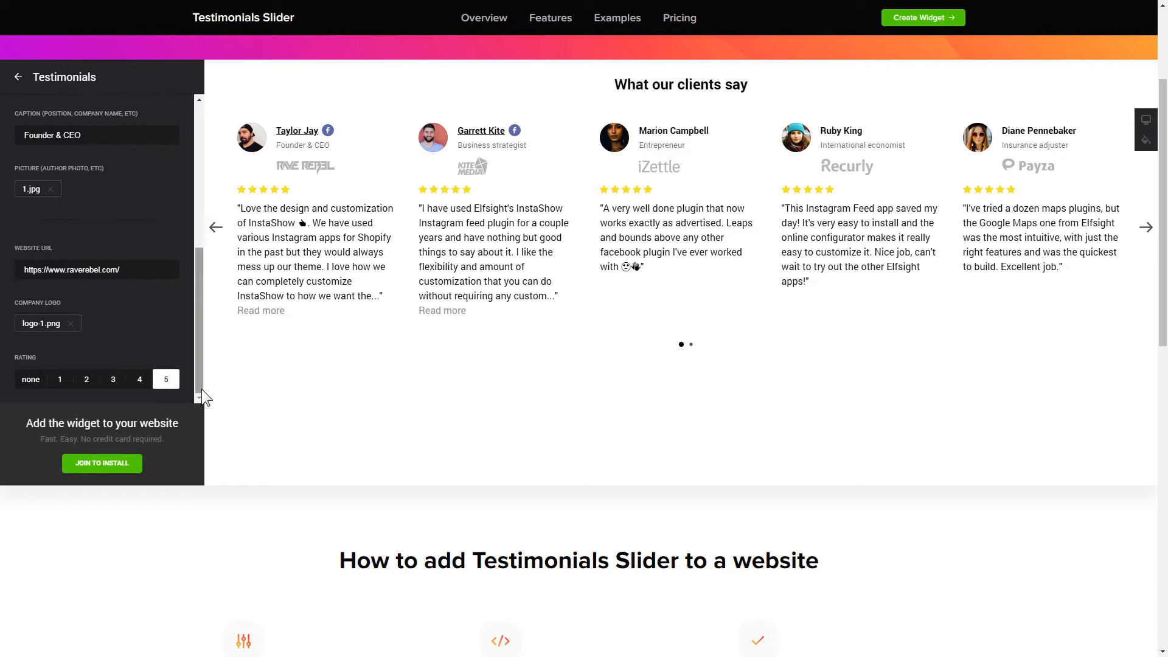
pyautogui.click(70, 83)
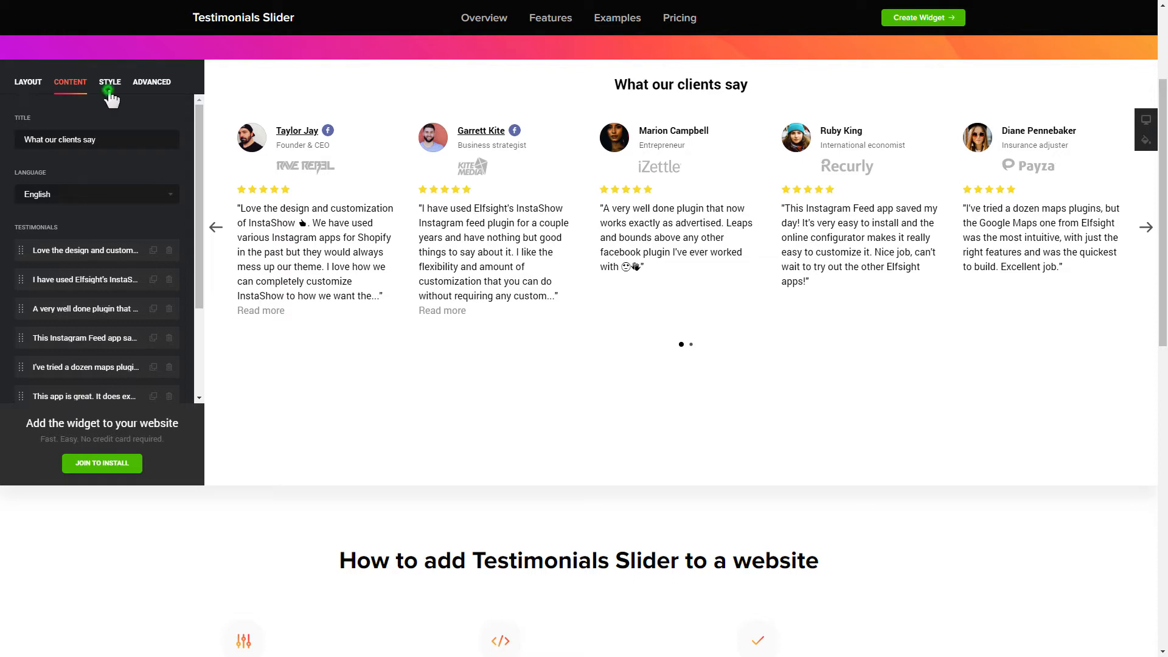
pyautogui.click(109, 82)
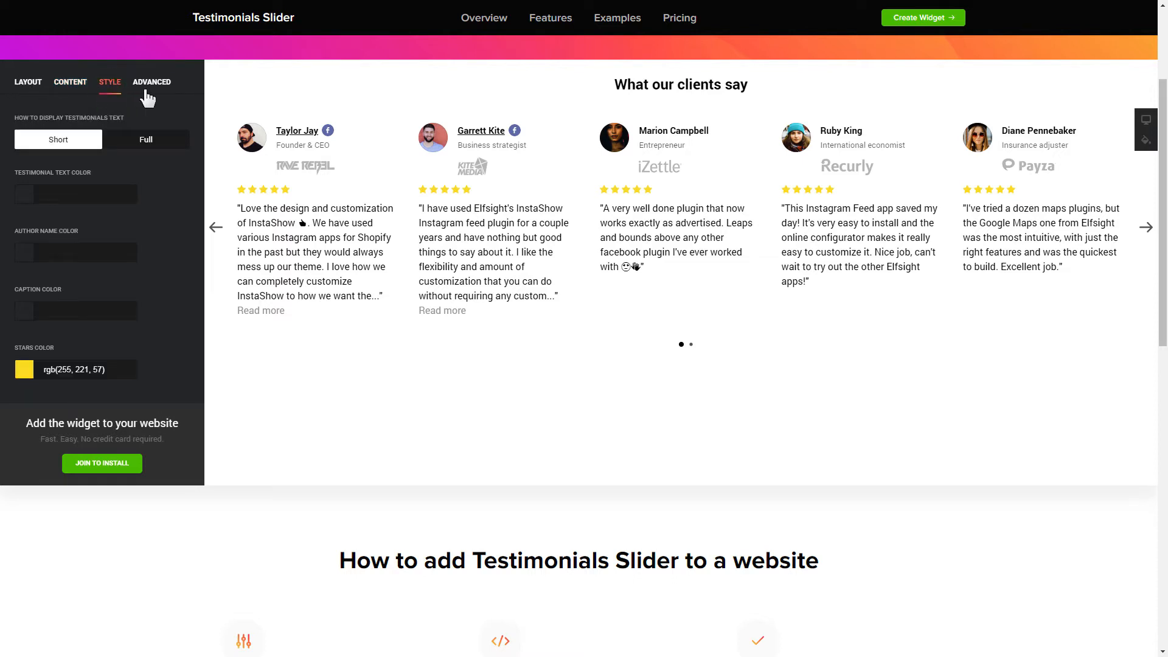
pyautogui.click(152, 82)
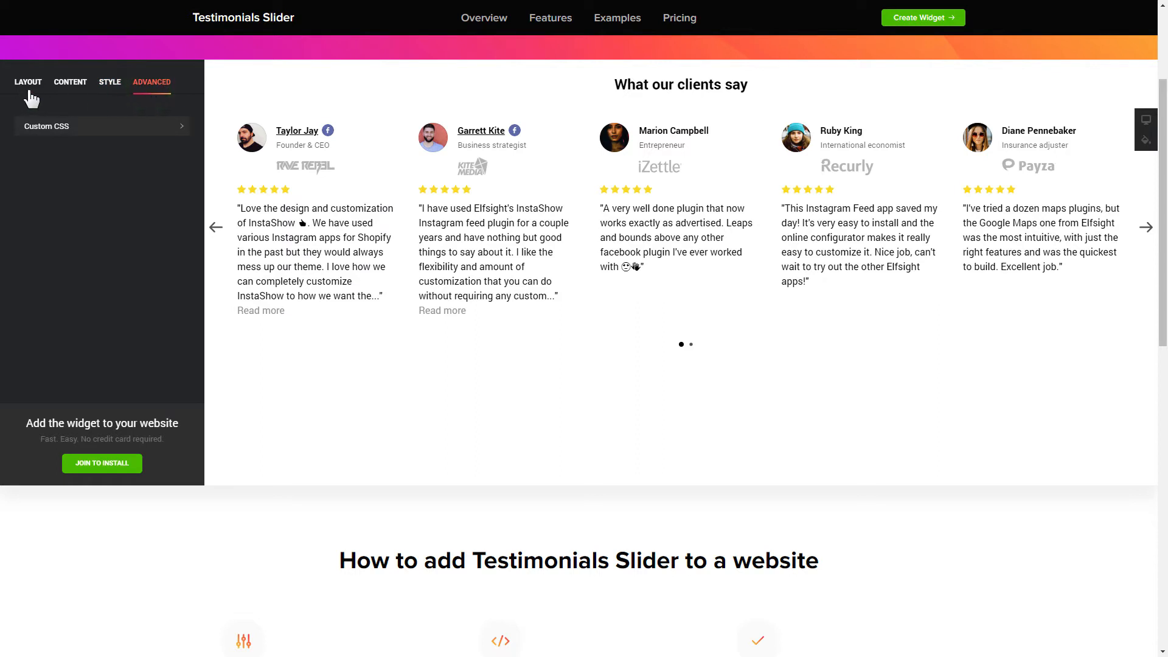
pyautogui.click(27, 82)
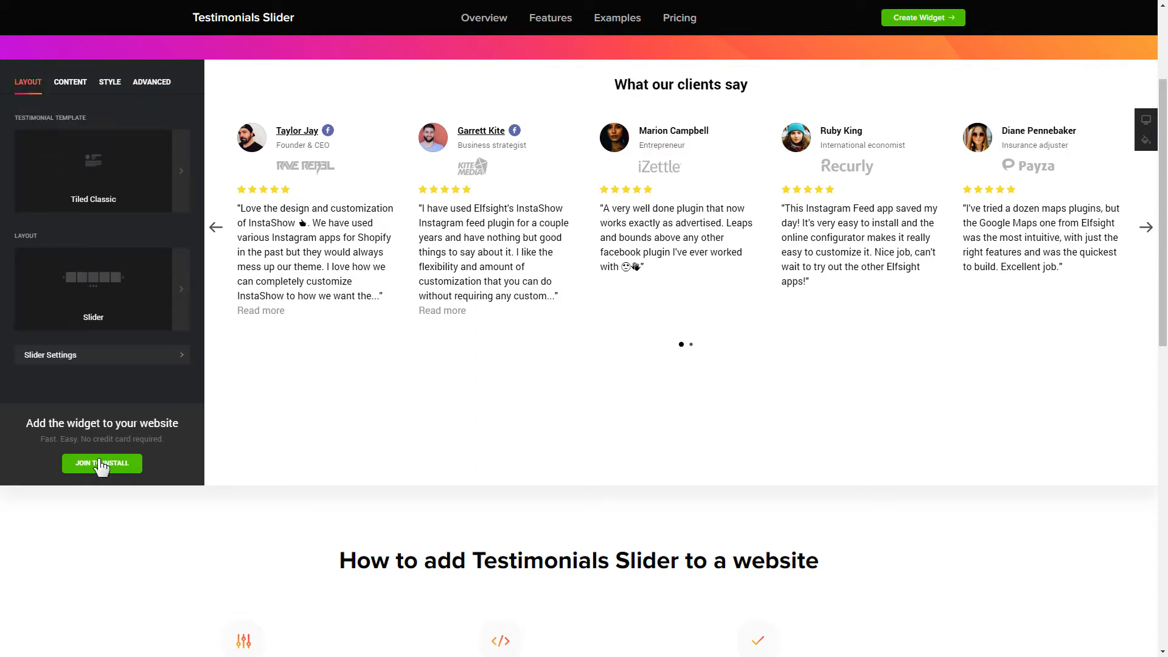
pyautogui.click(101, 463)
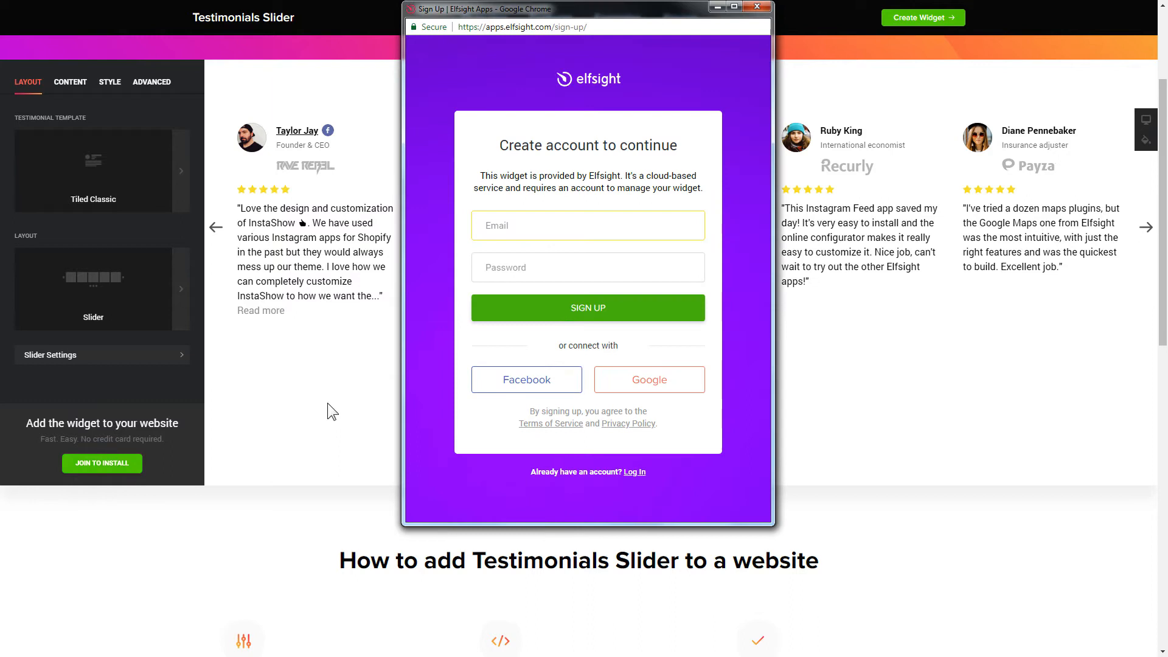
pyautogui.write('example@elfsight.co')
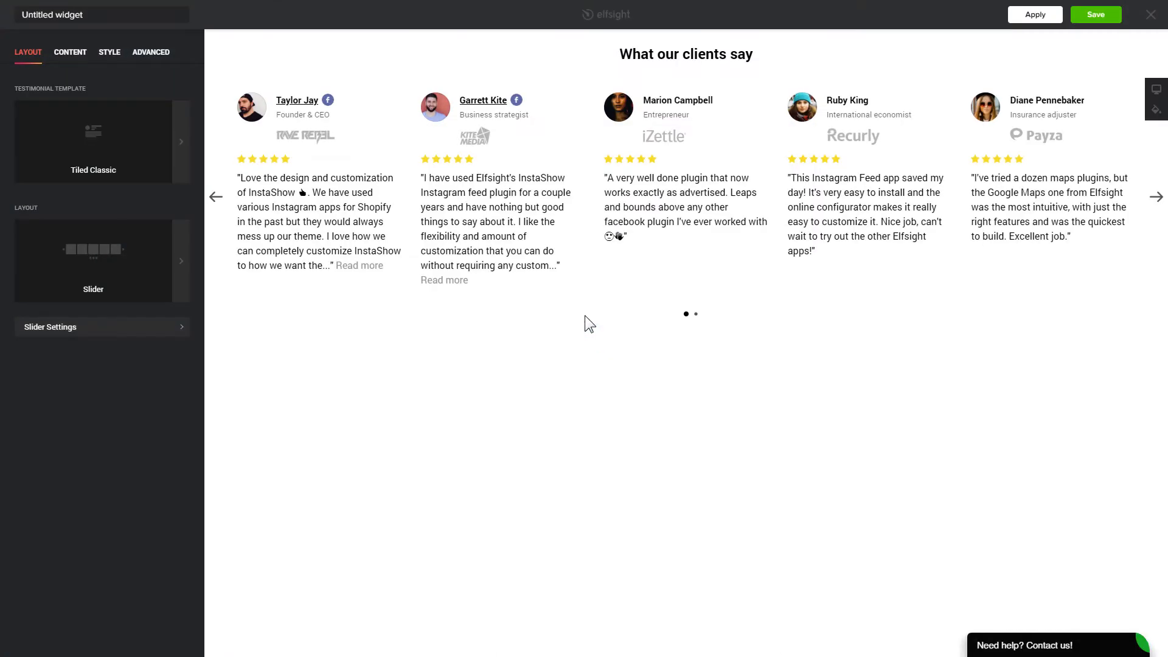
pyautogui.moveTo(1090, 57)
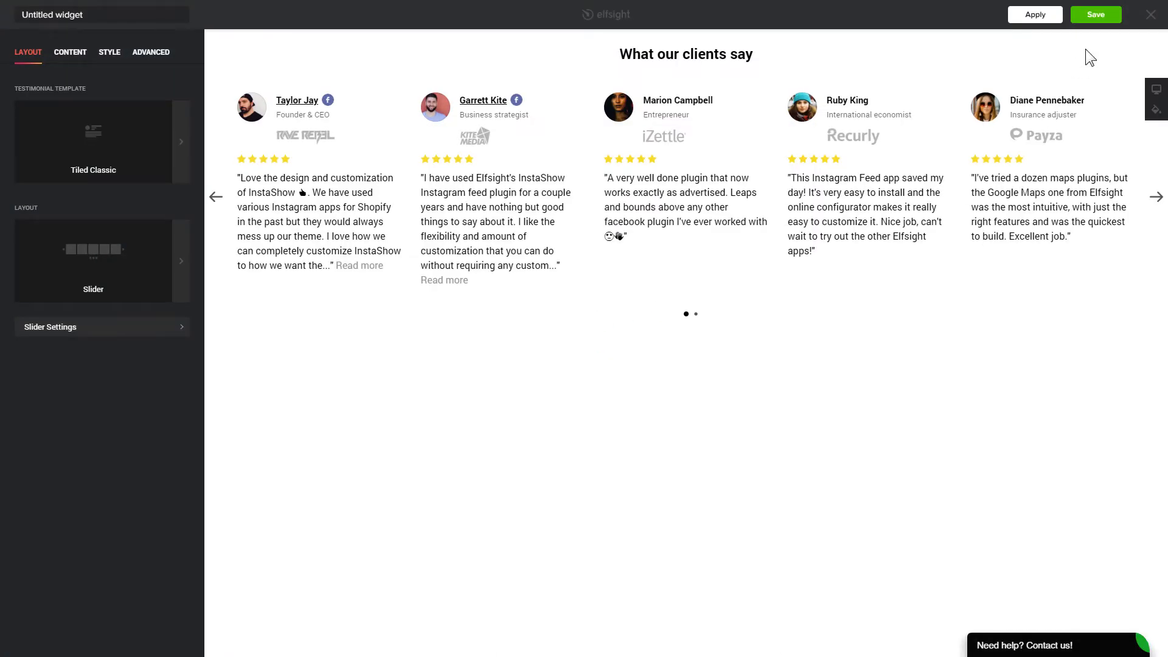
# Close the Testimonials Slider plan selection page, keeping the saved untitled widget.
pyautogui.click(1095, 14)
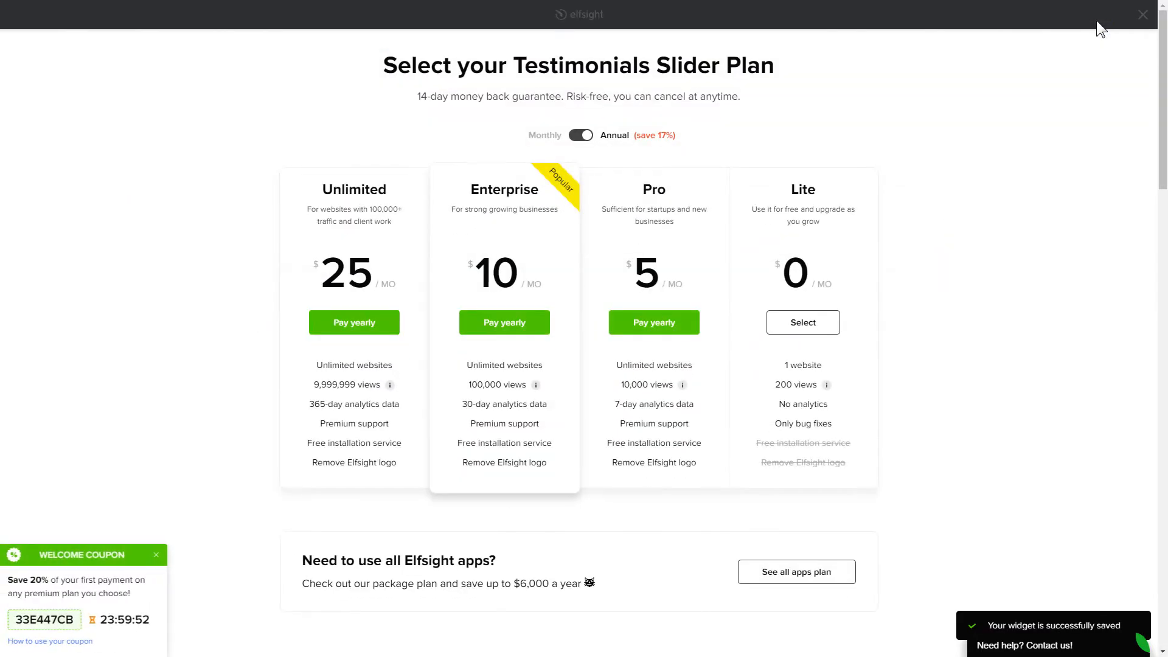
pyautogui.moveTo(852, 252)
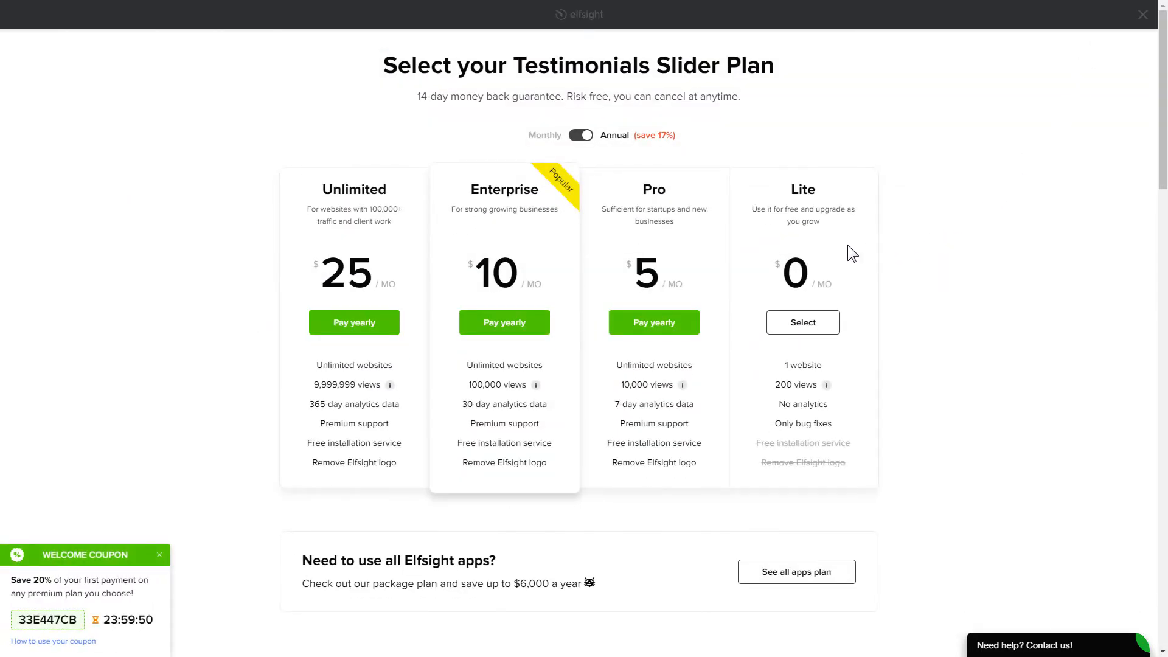
pyautogui.moveTo(435, 243)
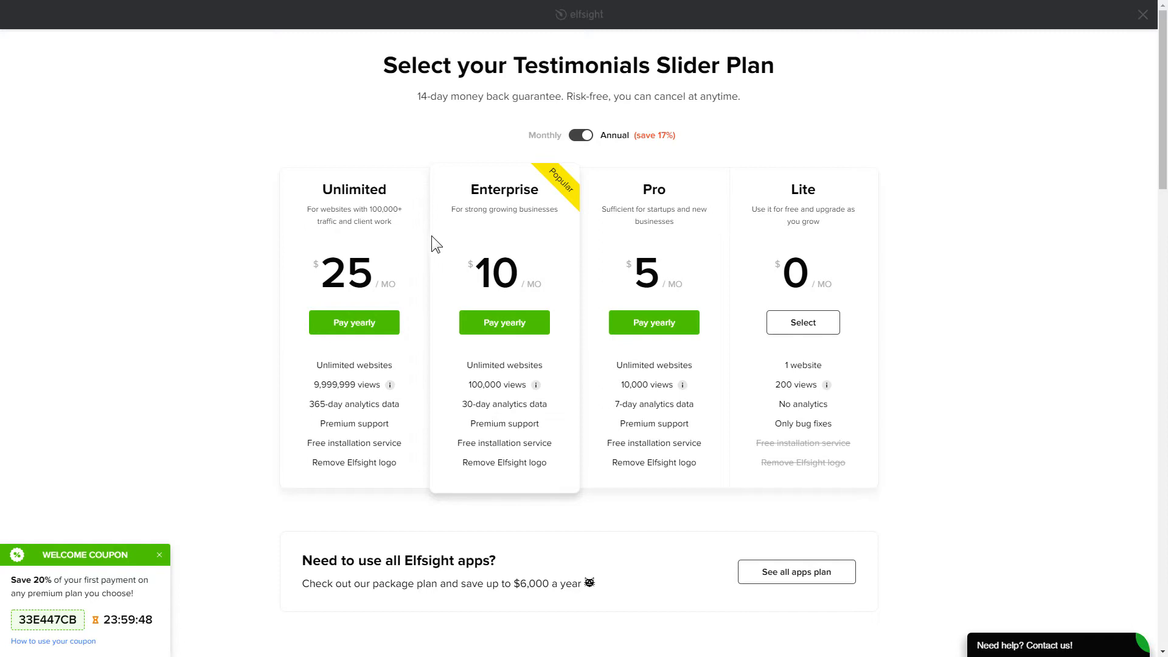
pyautogui.moveTo(144, 546)
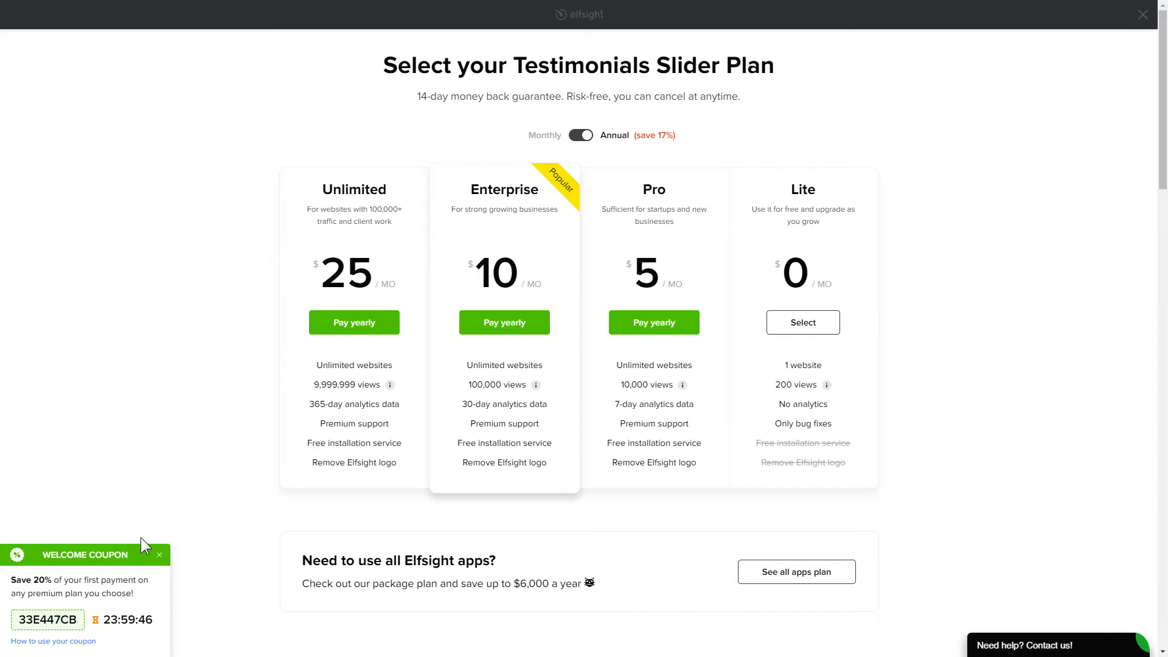
pyautogui.moveTo(142, 564)
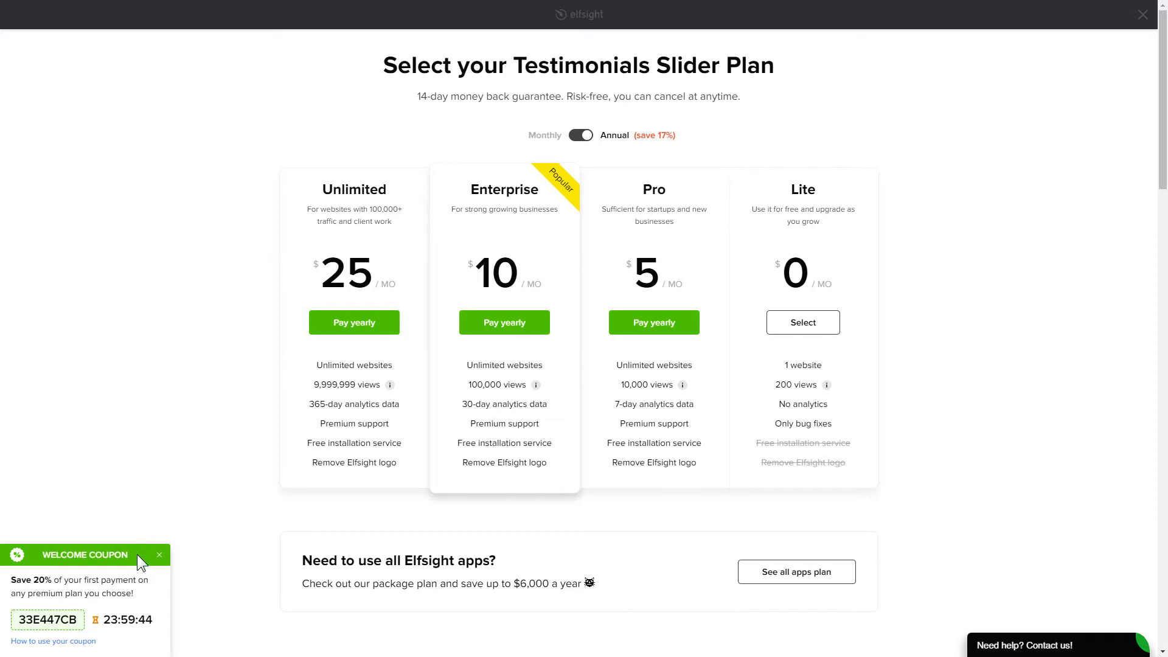
pyautogui.moveTo(722, 382)
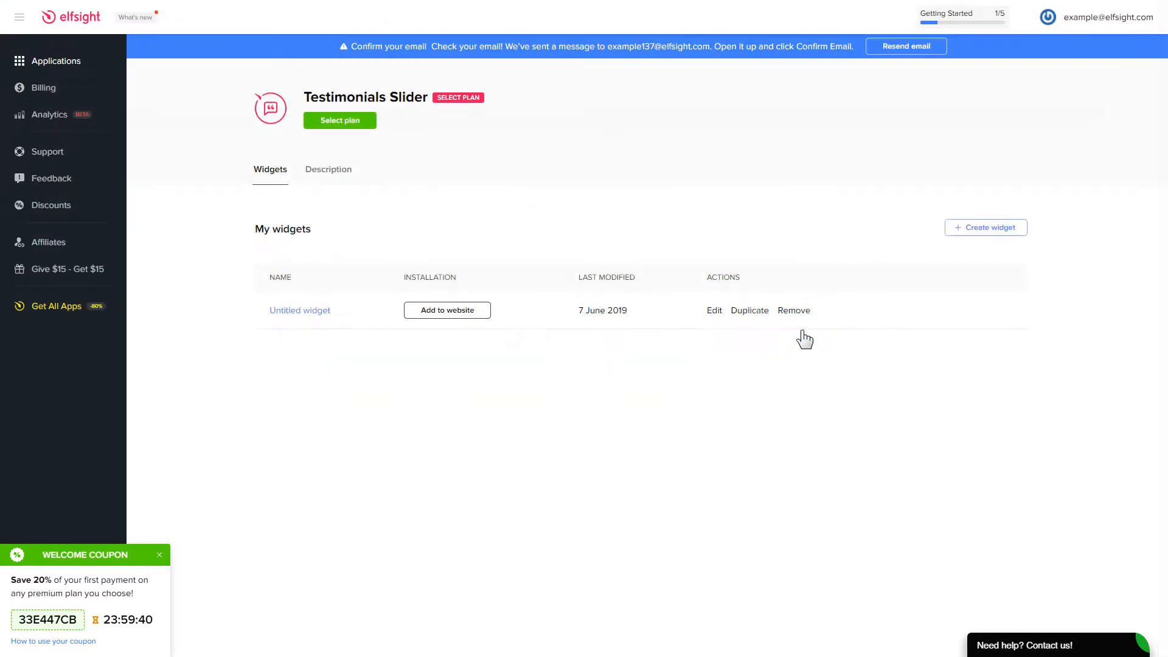
# Get the widget's Add to website code and copy the script from the Manually tab.
pyautogui.click(447, 310)
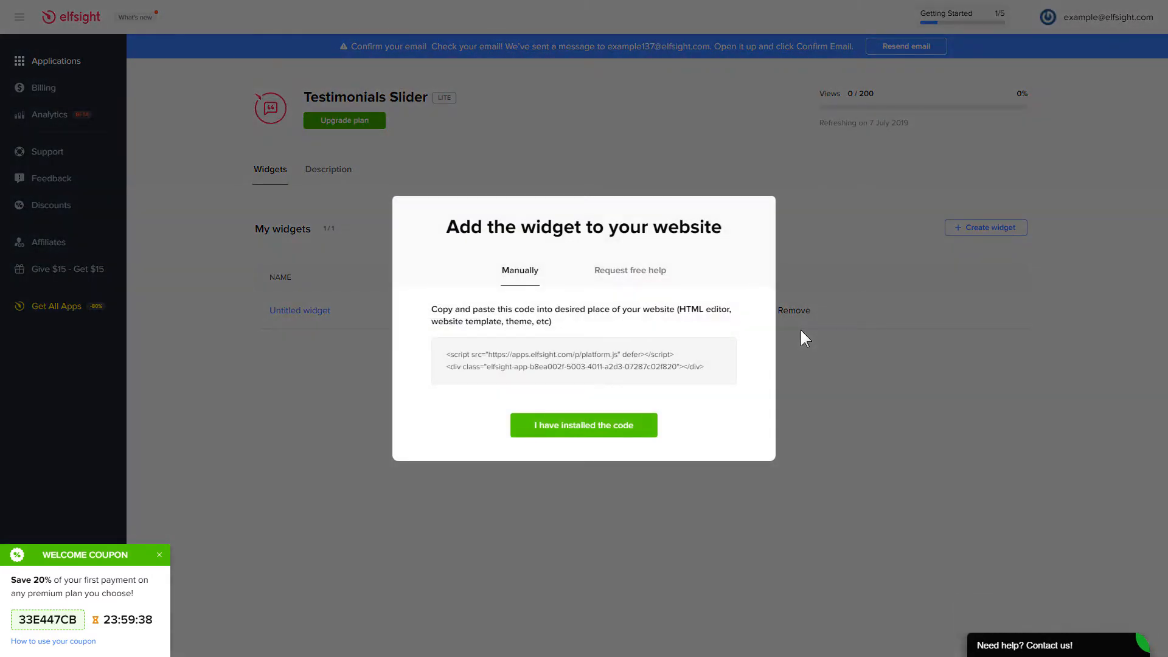
pyautogui.click(584, 361)
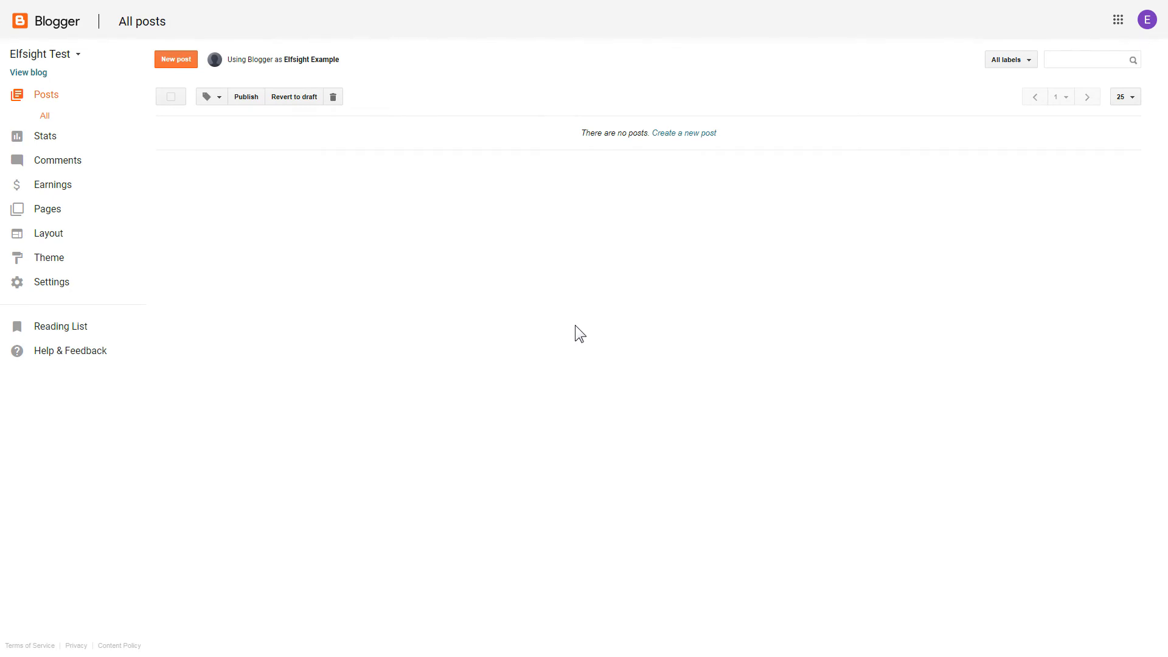
# Paste the Elfsight code into the Homepage page's HTML source and update the page.
pyautogui.click(47, 209)
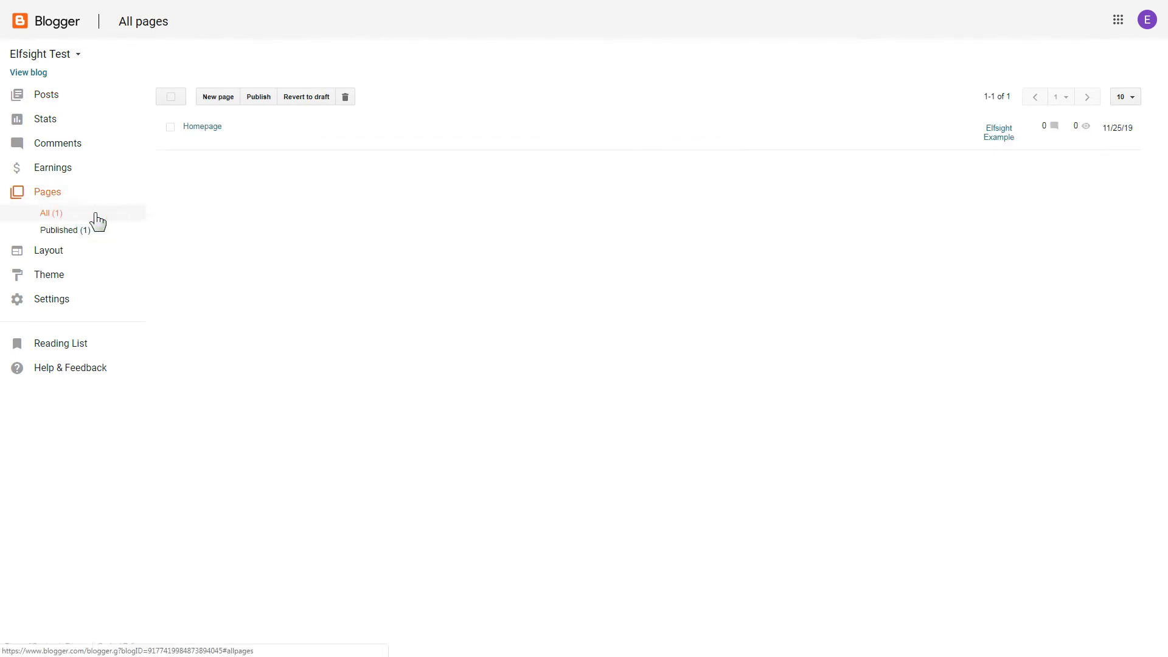
pyautogui.click(202, 126)
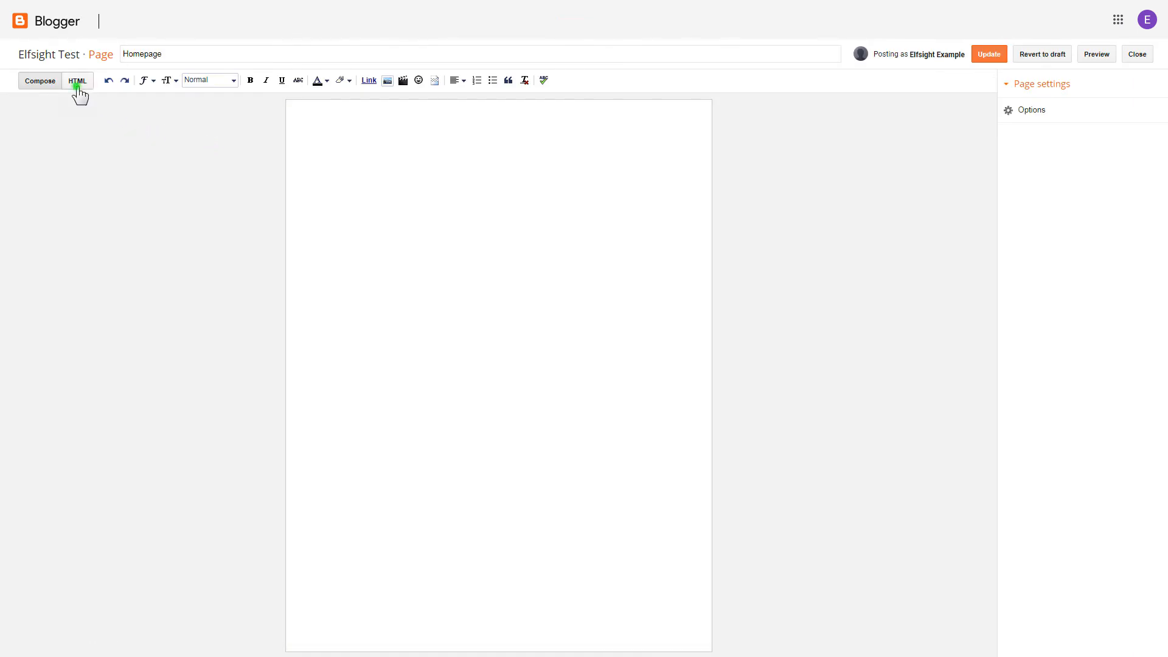
pyautogui.click(77, 80)
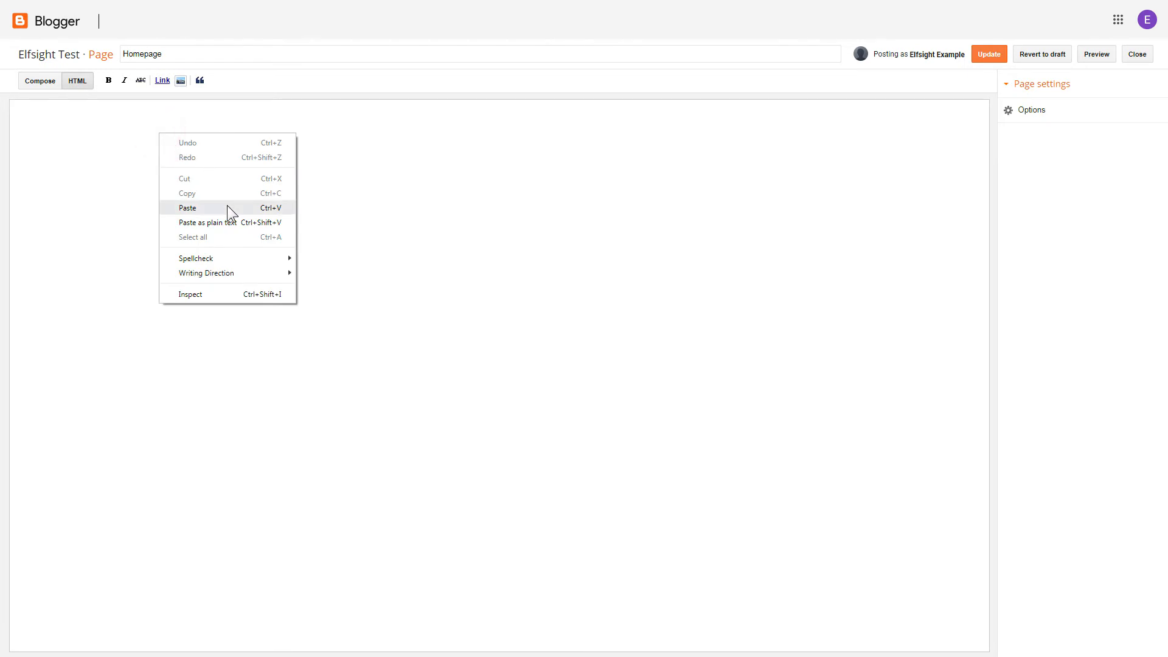
pyautogui.click(187, 208)
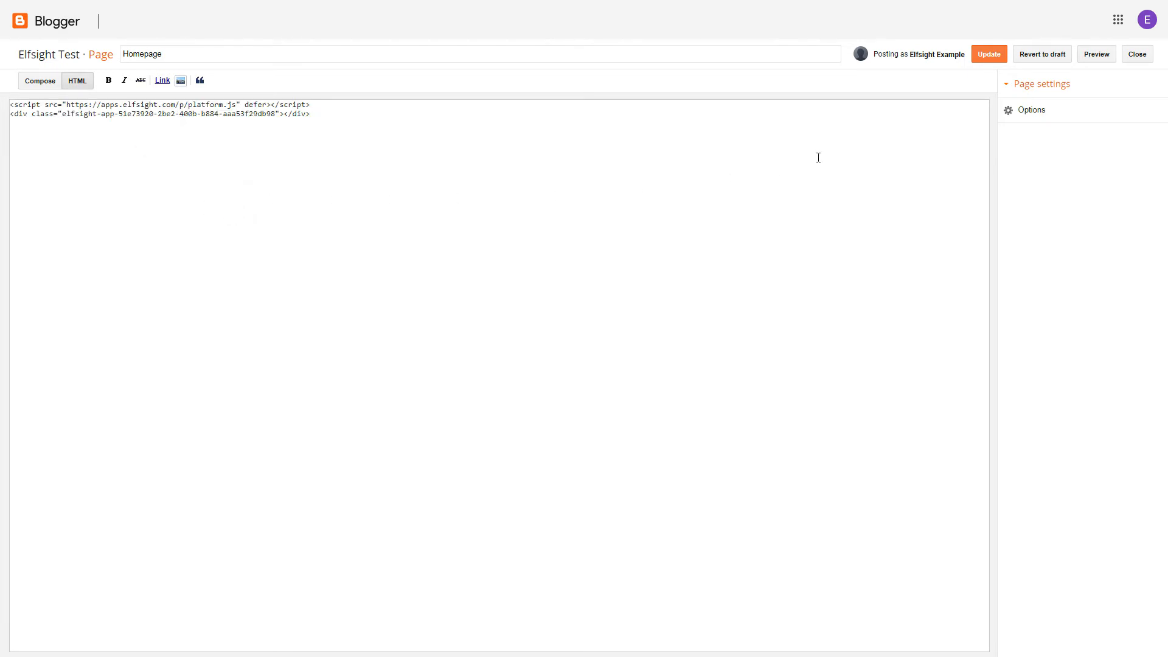
pyautogui.click(989, 53)
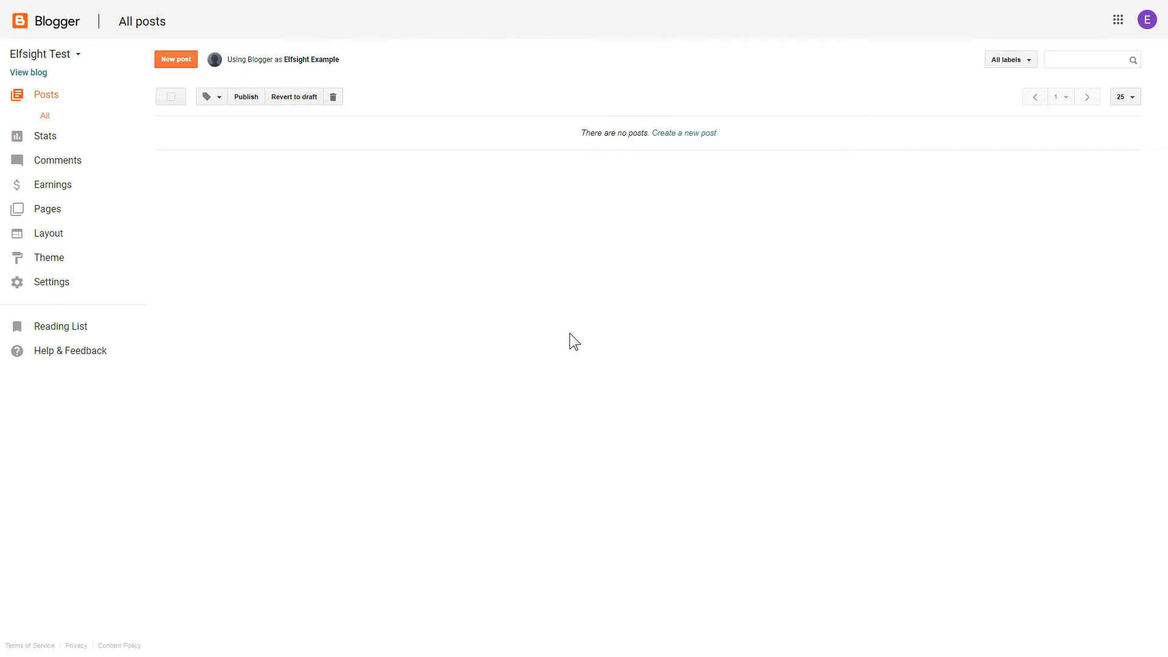
# Reach the theme's Edit HTML view from the Theme section's more-options menu.
pyautogui.click(48, 257)
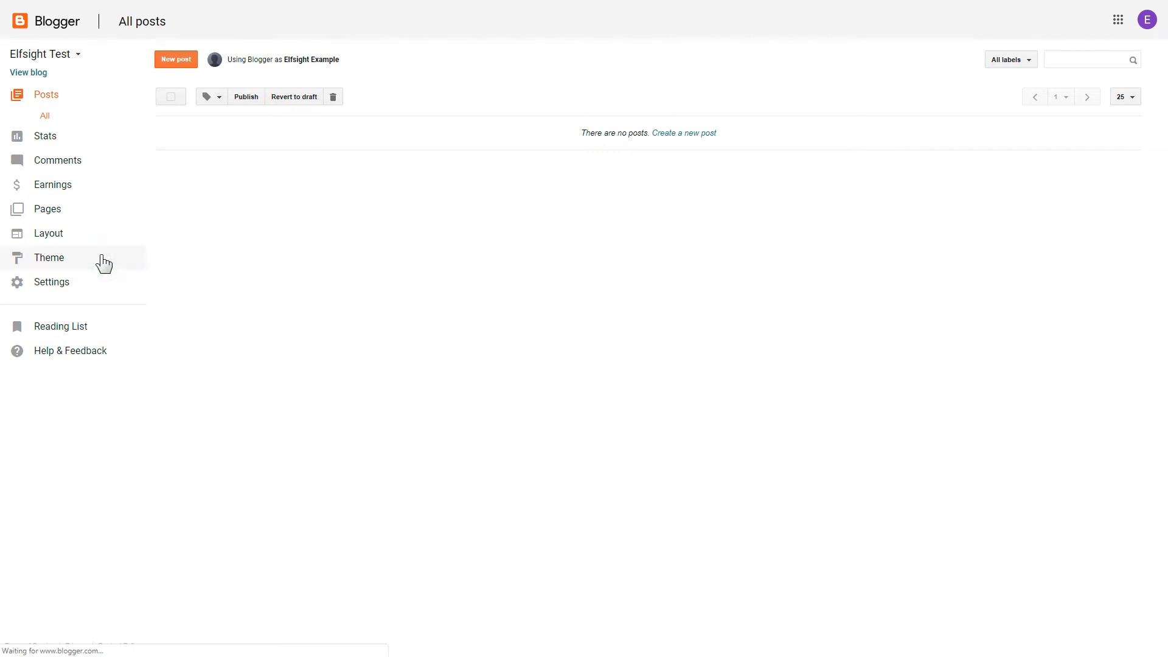
pyautogui.click(50, 258)
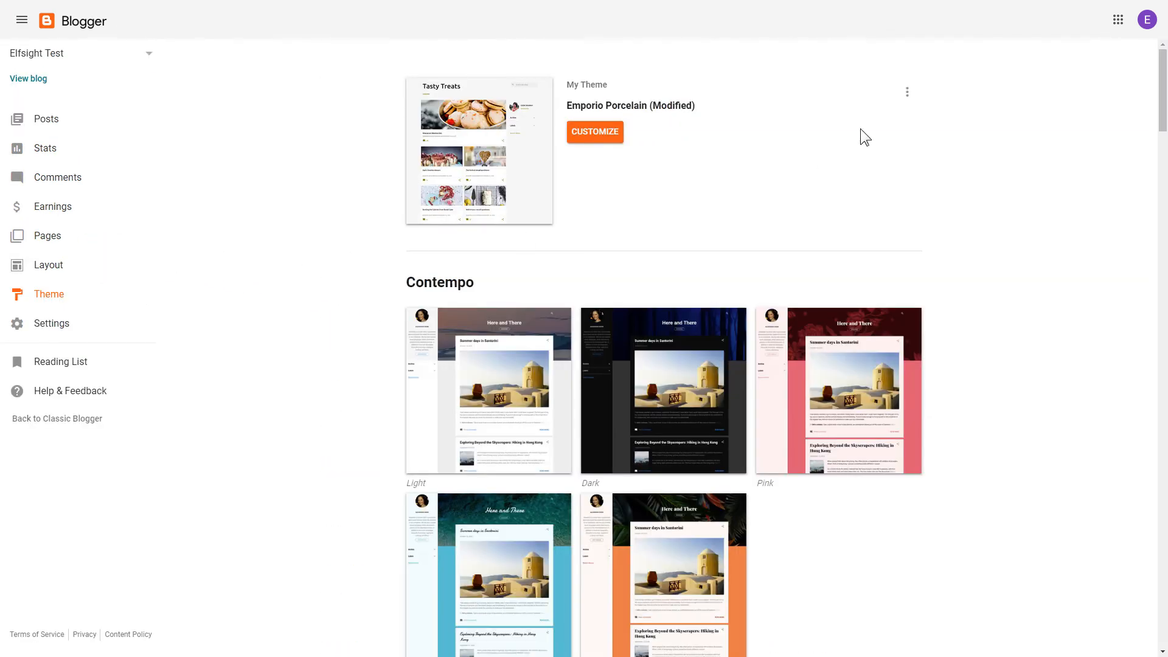
pyautogui.click(907, 92)
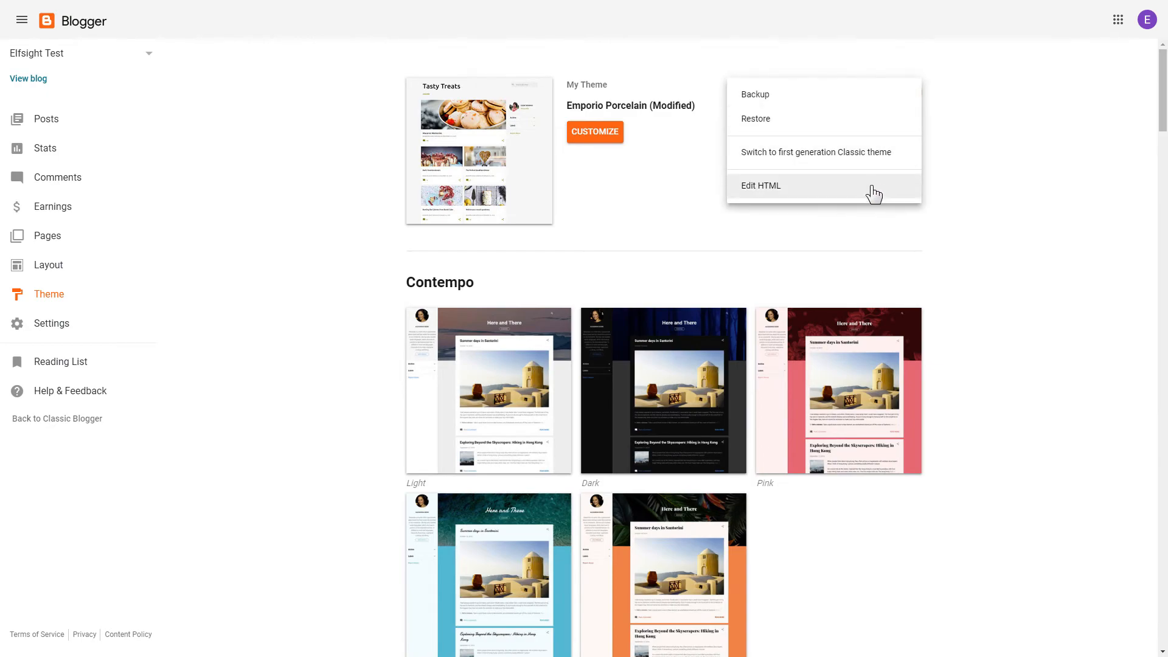
pyautogui.click(761, 186)
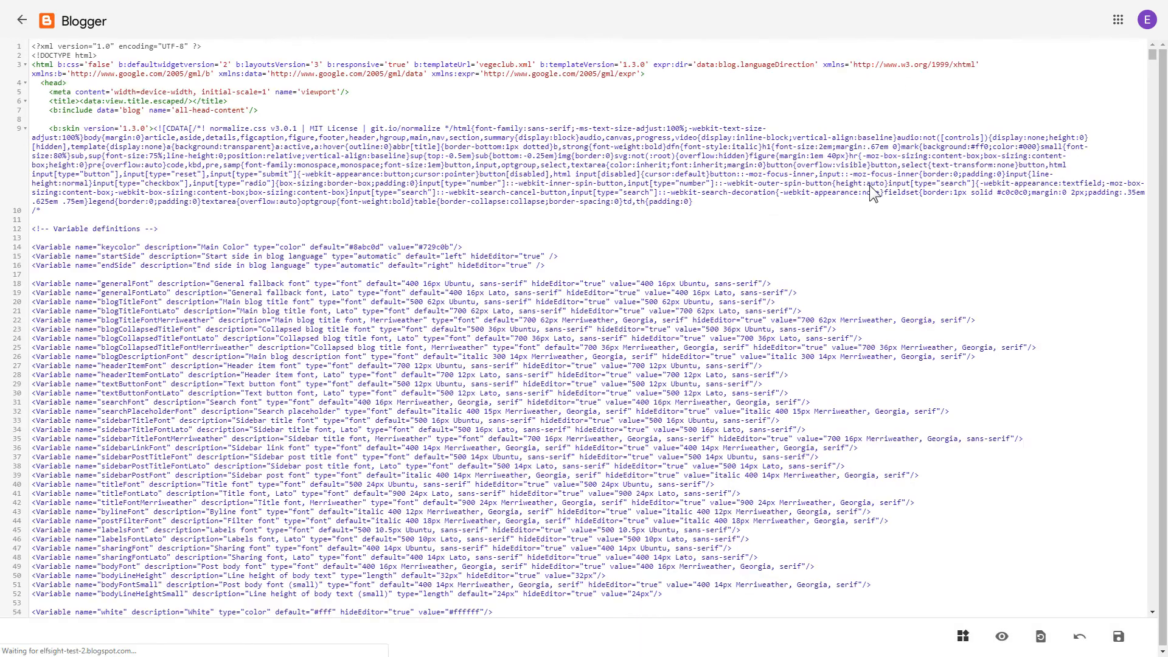
# Insert the code before </body> inside a data:view.isHomepage condition closed with </b:if>, and save the theme.
pyautogui.scroll(-3)
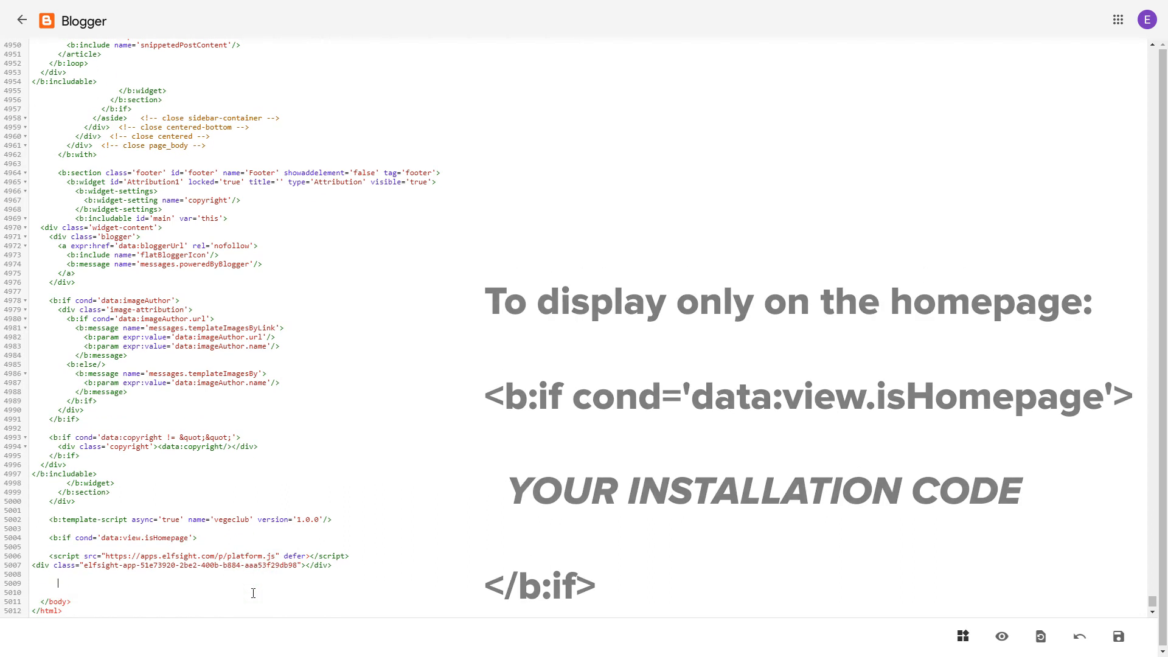
pyautogui.write('</b:if>')
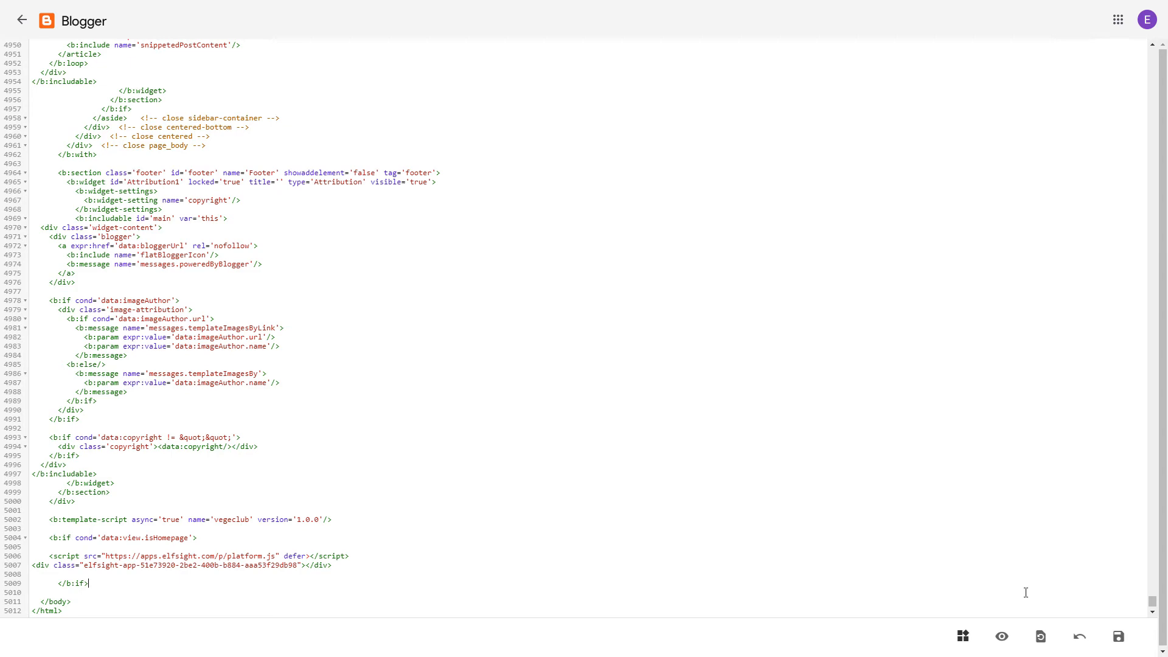
pyautogui.click(1118, 636)
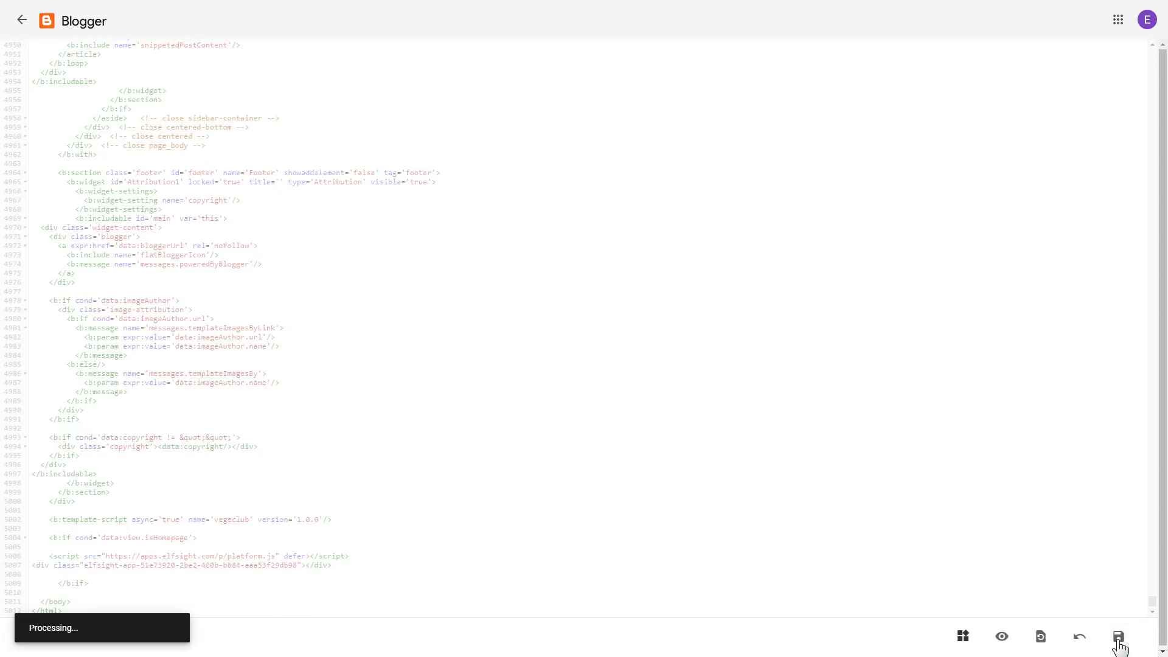
pyautogui.click(1122, 639)
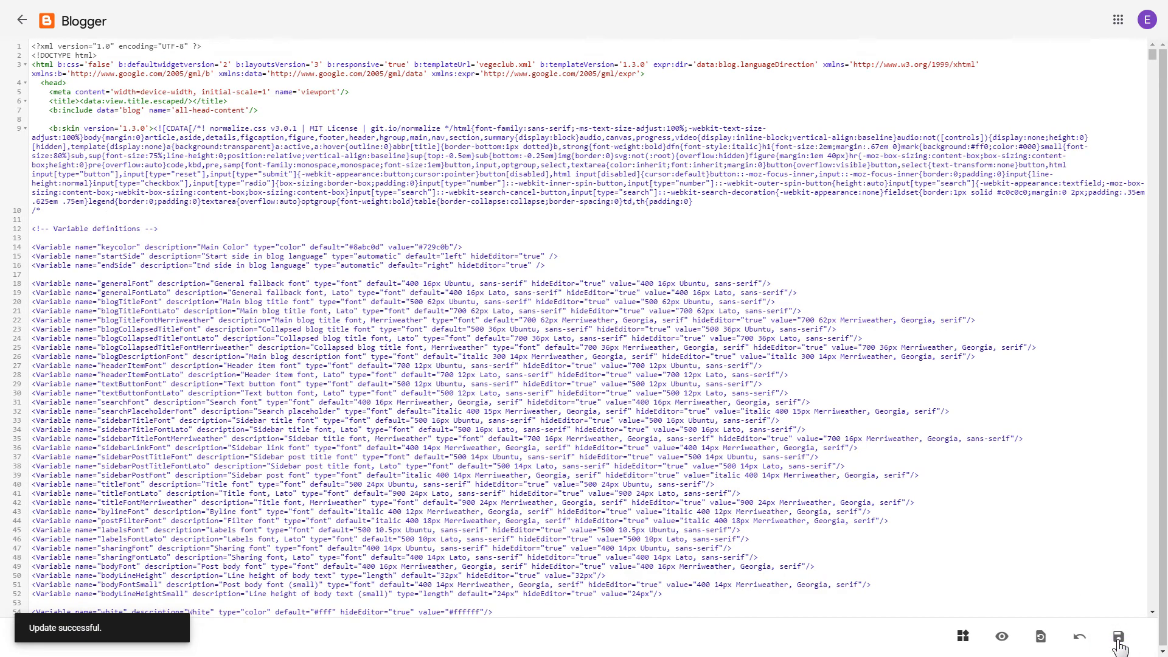
# View the live blog and advance the 'What our clients say' slider twice with its next arrow.
pyautogui.click(1002, 636)
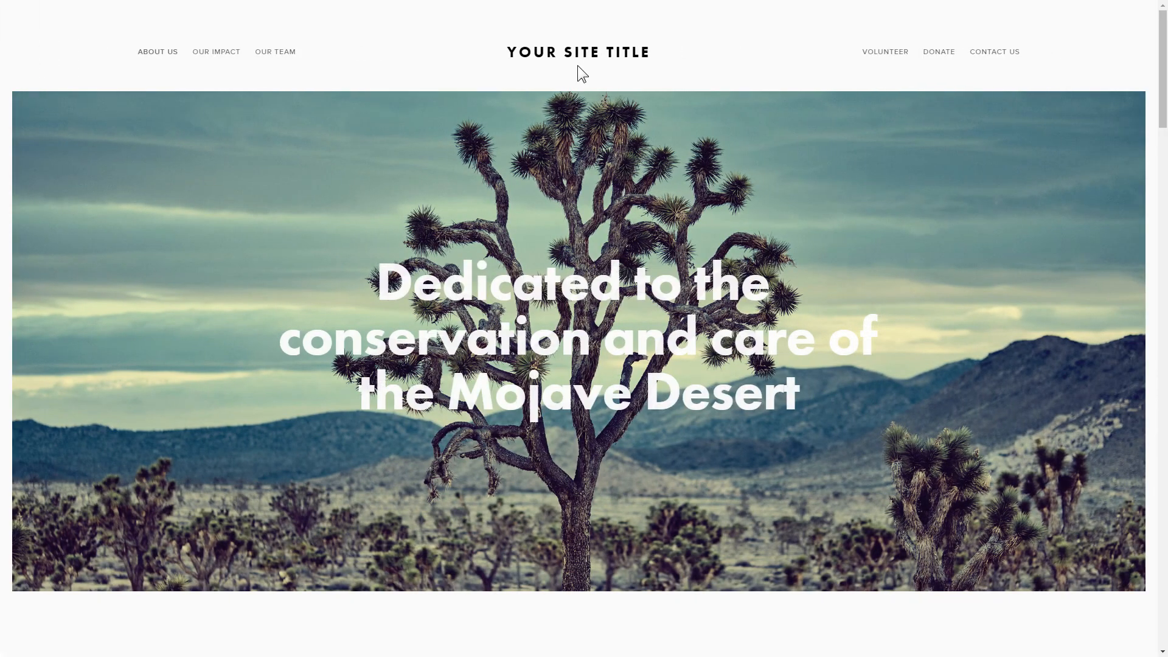
pyautogui.scroll(-3)
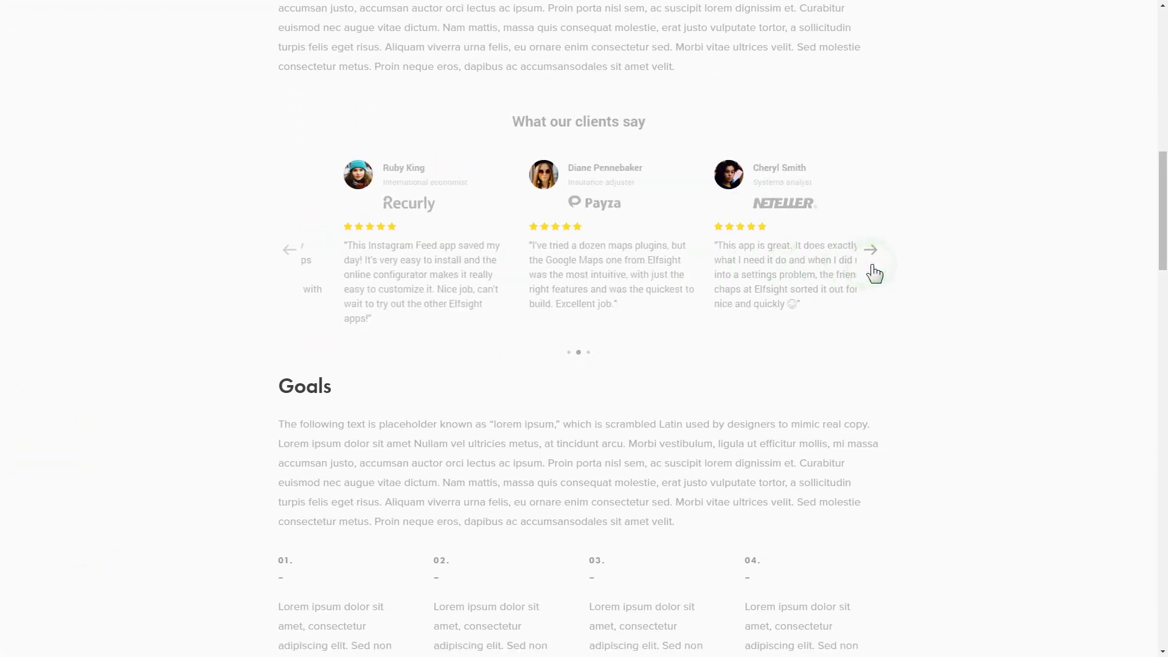
pyautogui.click(871, 250)
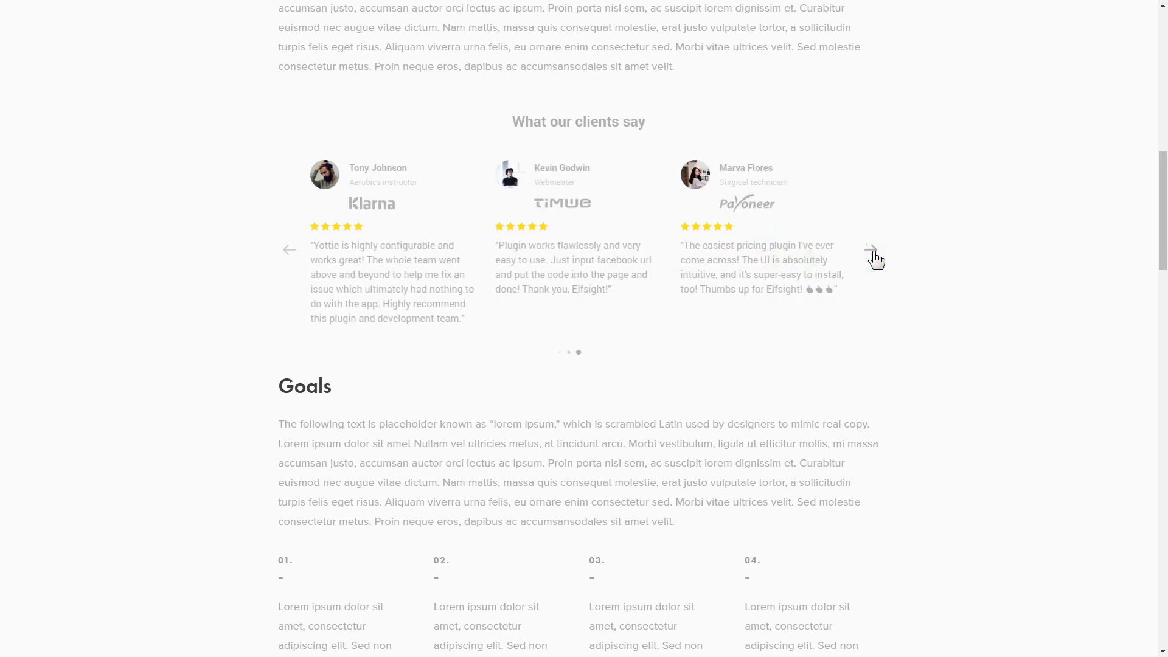
pyautogui.click(869, 249)
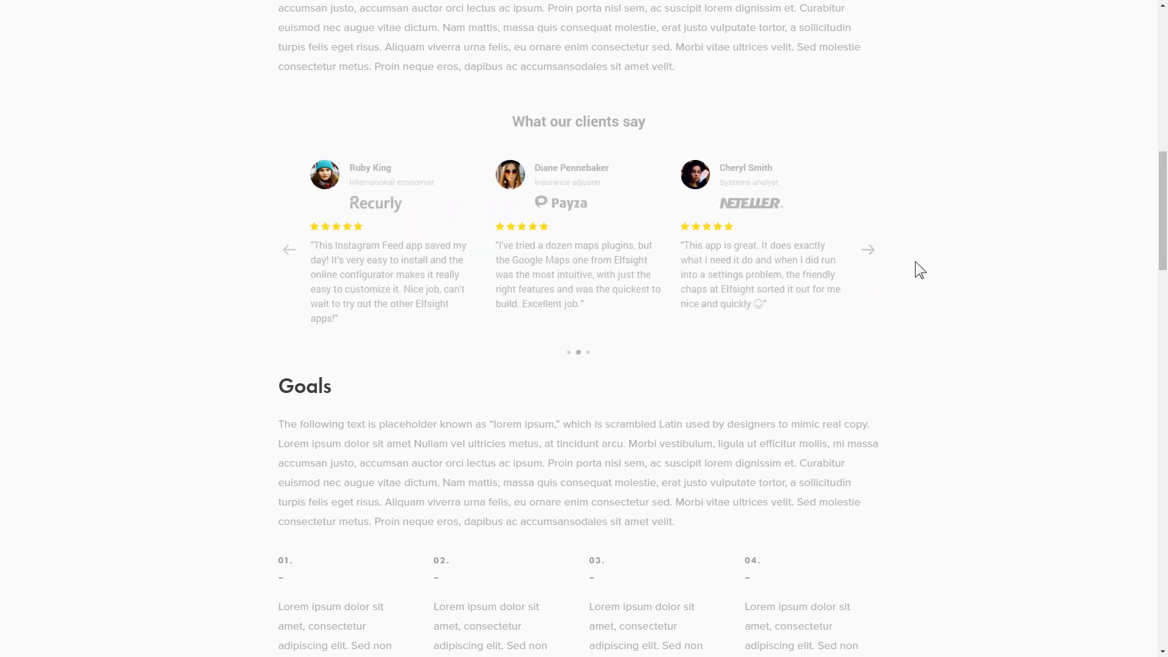